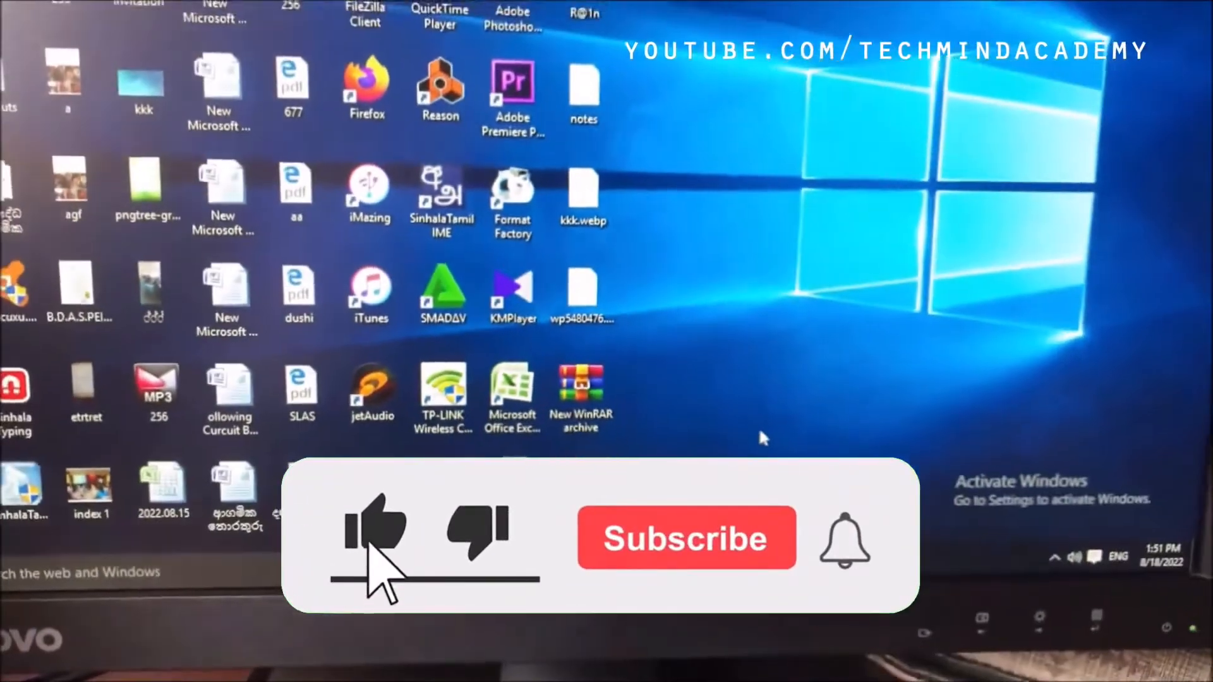
# Reach Settings from the desktop context menu to get to the product key entry.
pyautogui.click(685, 539)
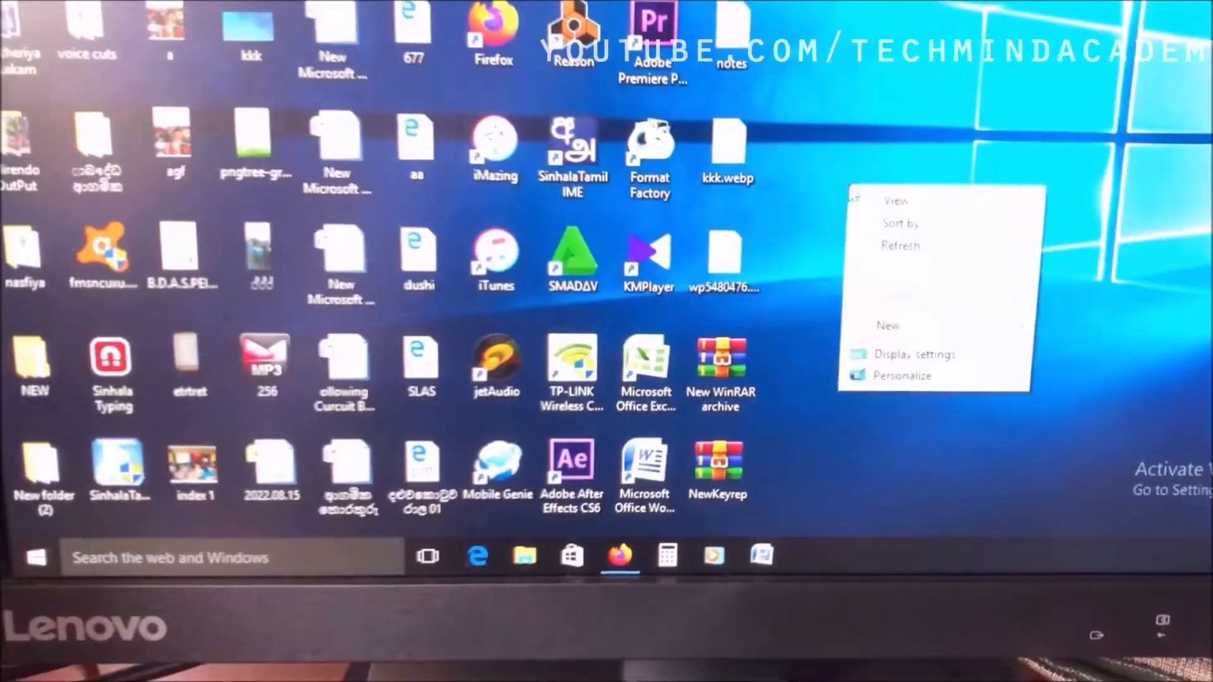
pyautogui.click(914, 354)
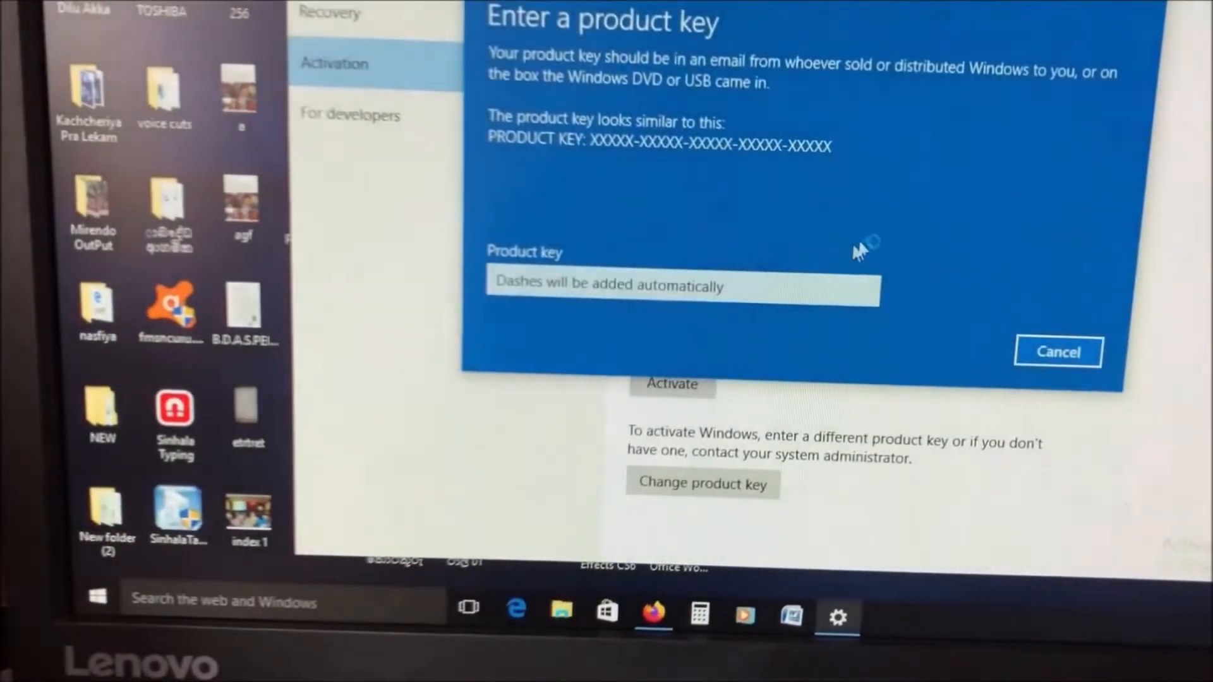
# Enter the 25-character OEM product key from the PC's label into the Product key box.
pyautogui.click(682, 284)
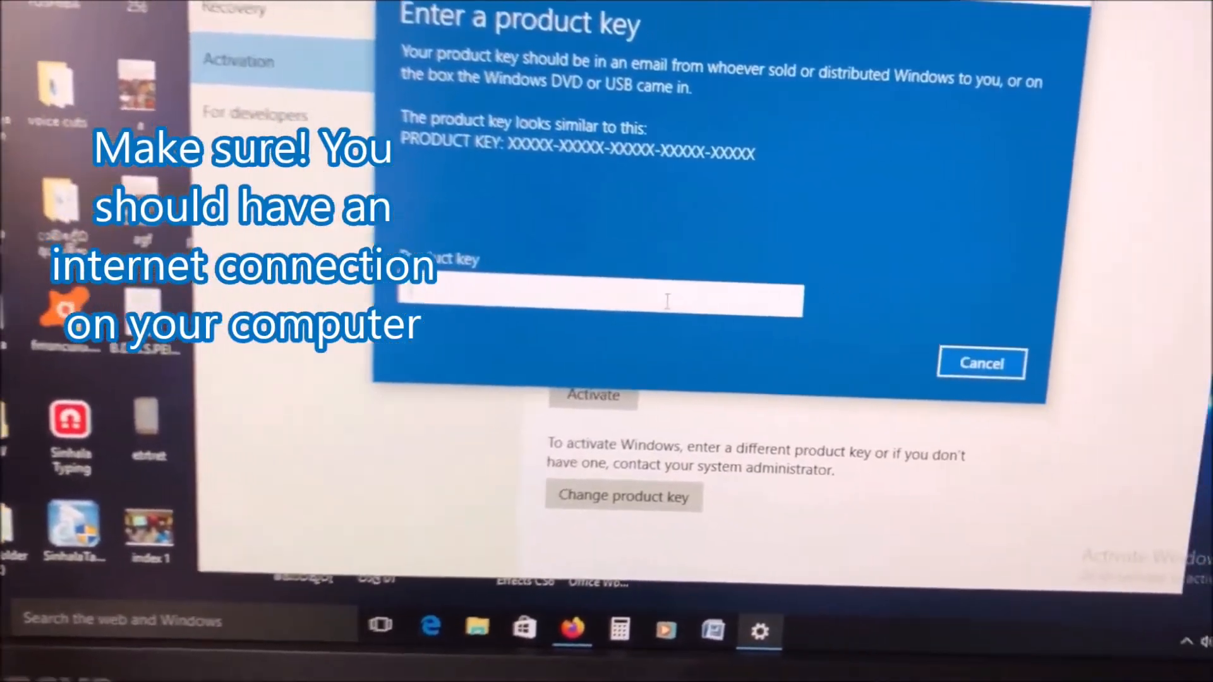
pyautogui.write('8')
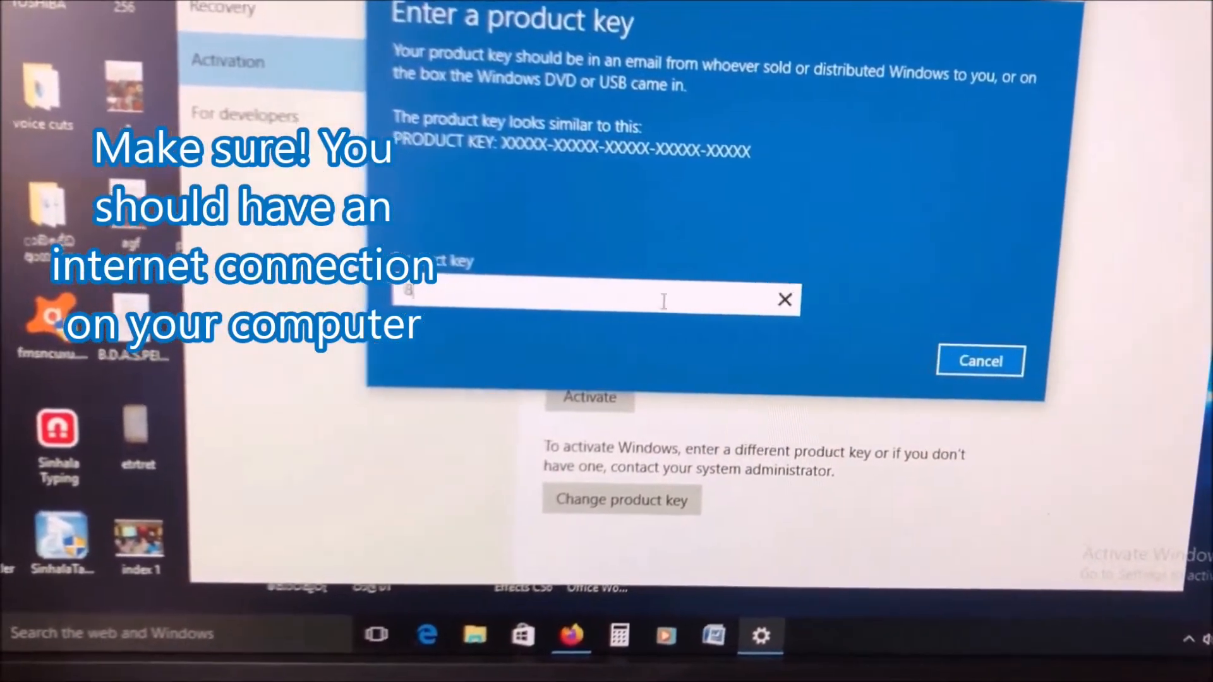
pyautogui.write('9')
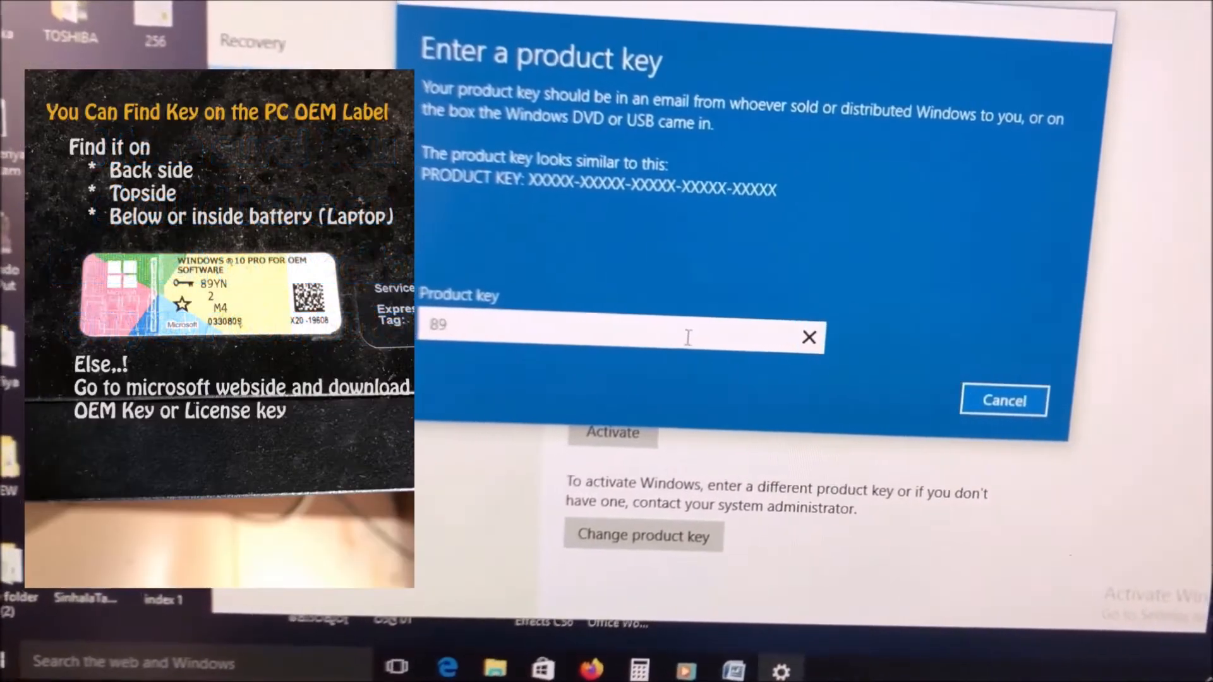
pyautogui.write('YN6-')
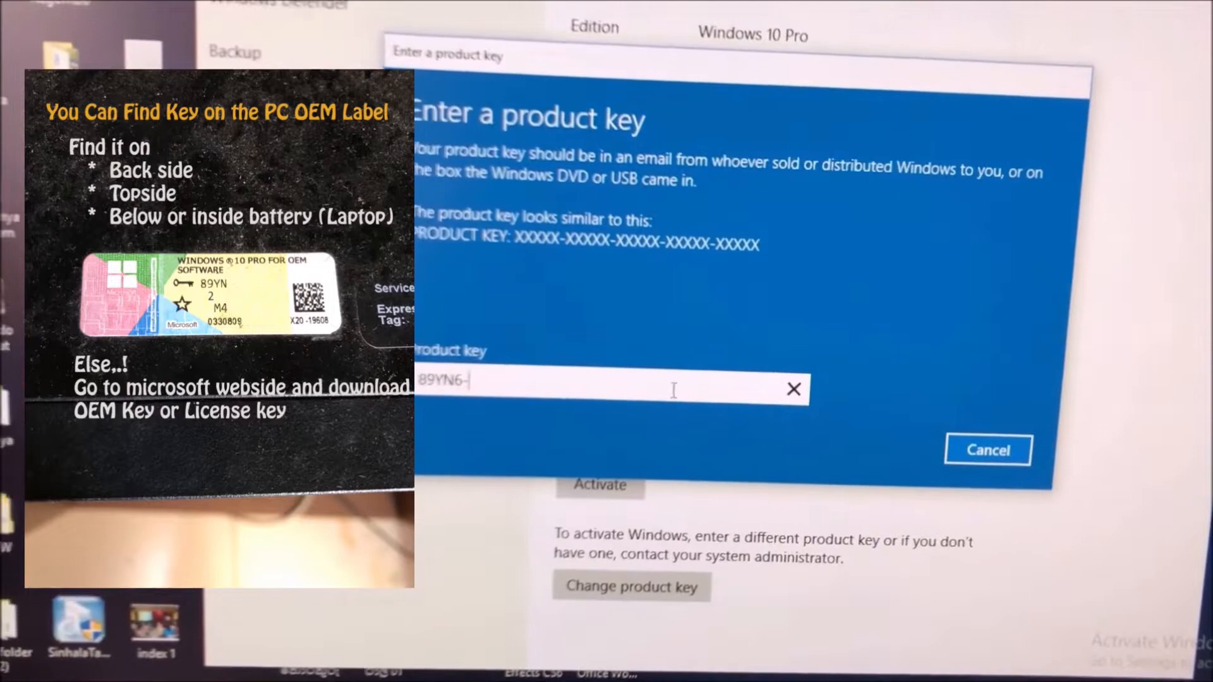
pyautogui.write('B')
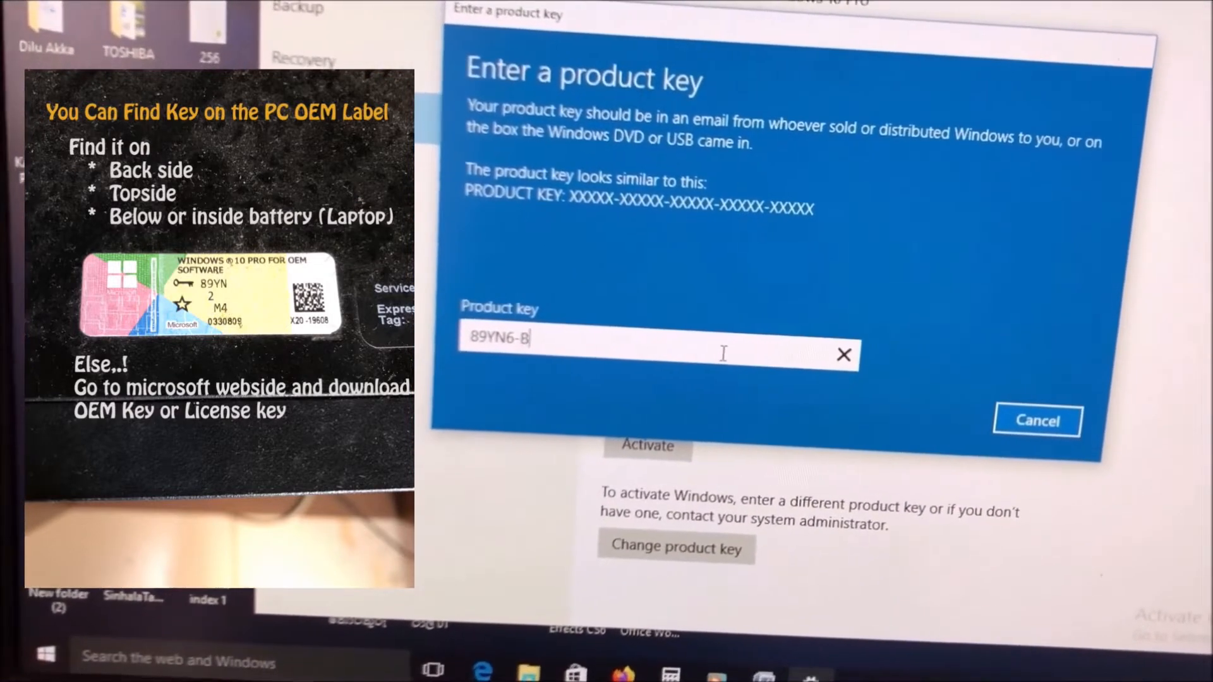
pyautogui.write('Q')
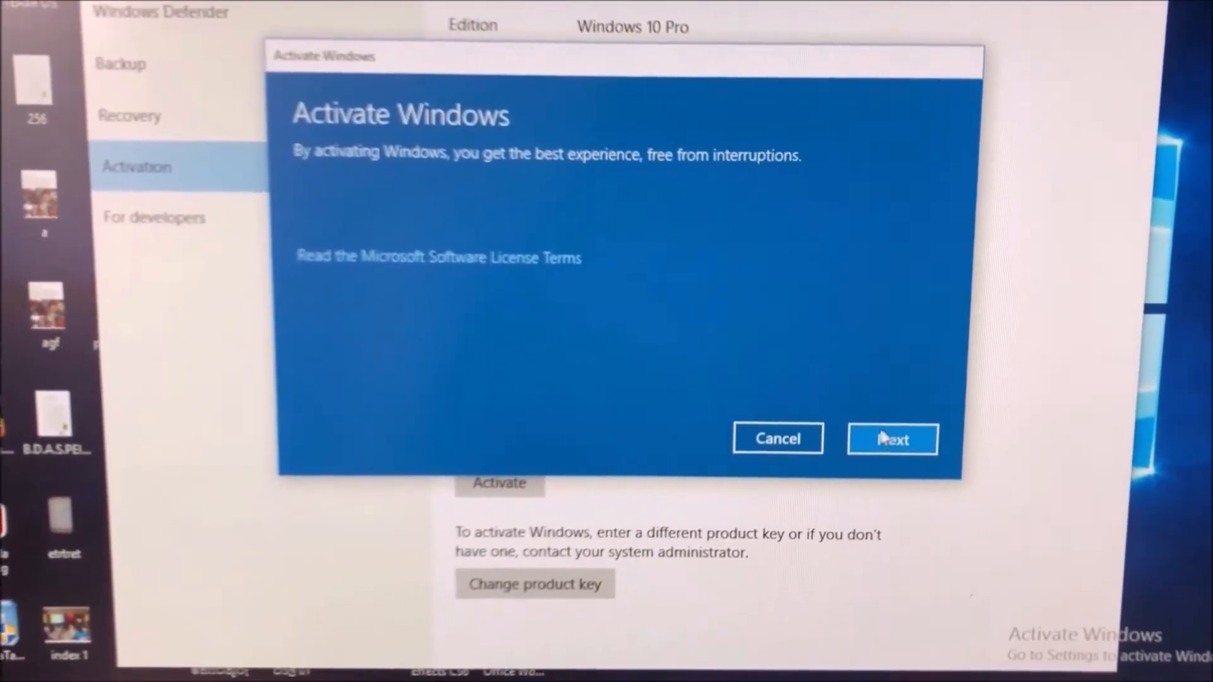
# Proceed with activation until Windows reports it is activated and genuine.
pyautogui.click(893, 439)
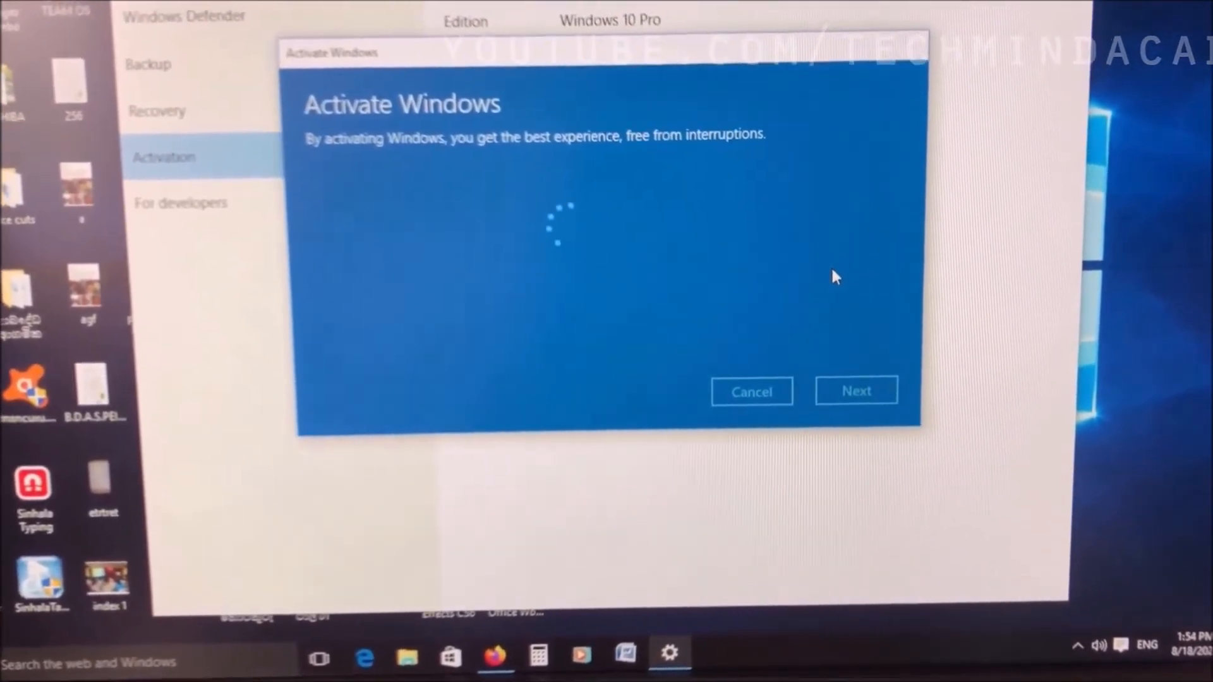
pyautogui.click(856, 391)
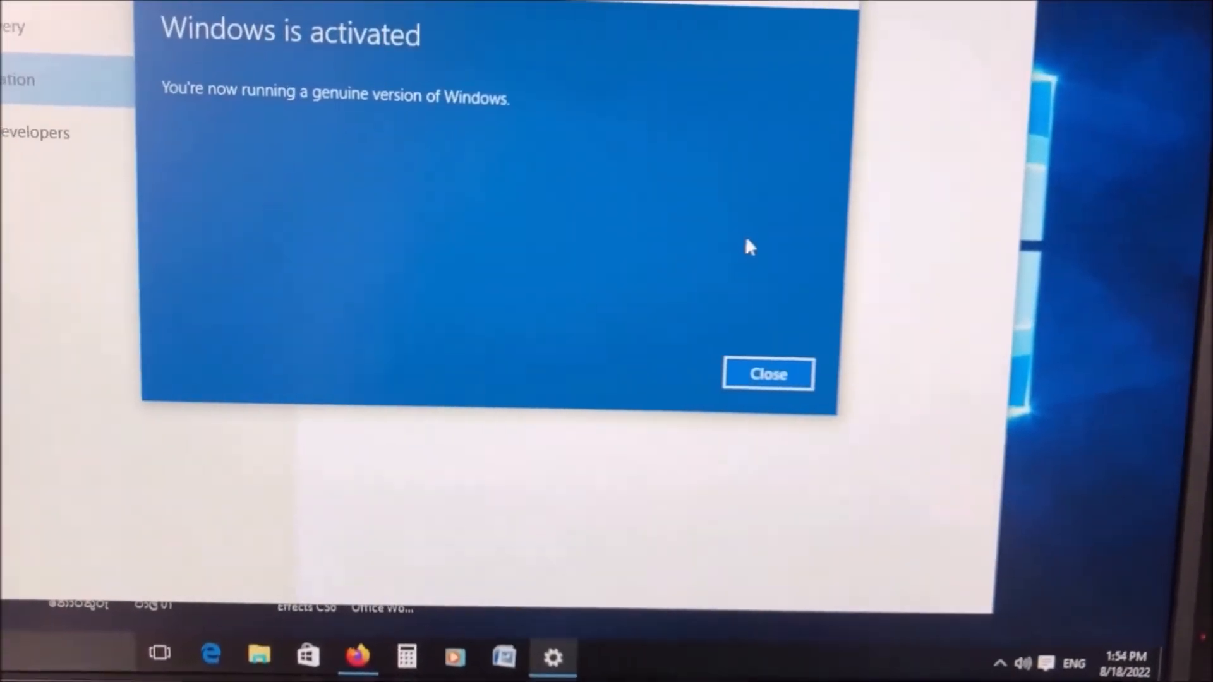
# Dismiss the 'Windows is activated' confirmation, returning to the desktop.
pyautogui.click(766, 374)
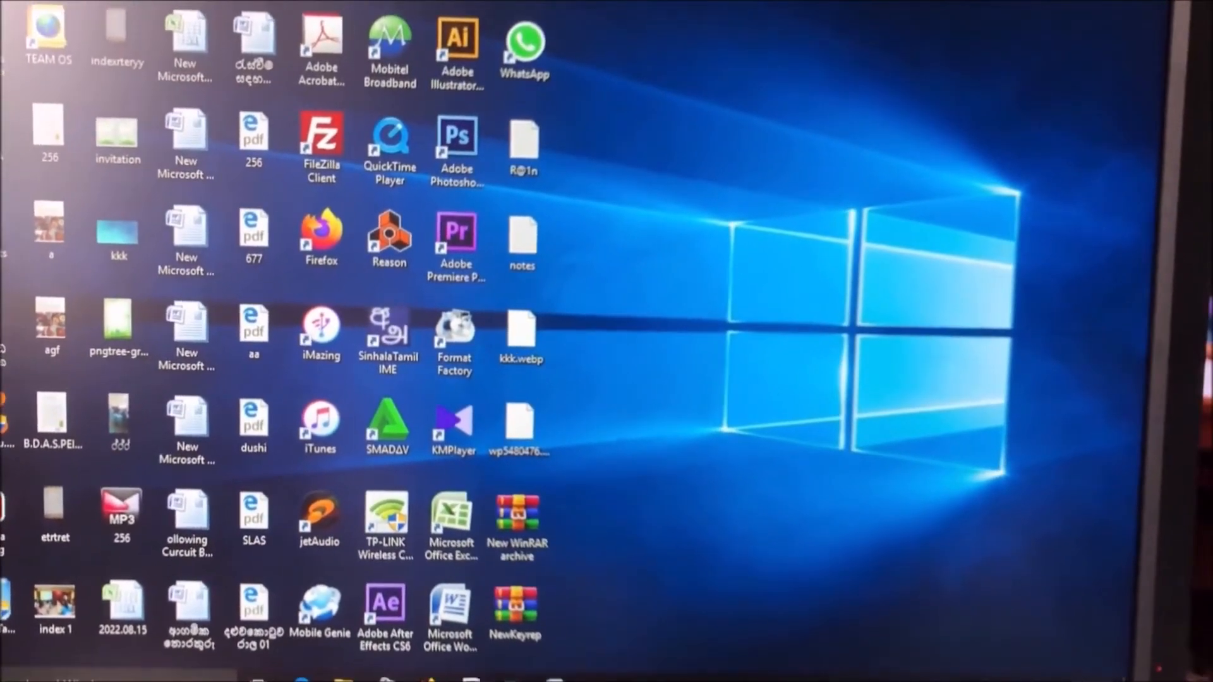
# Reopen Settings on the System display page from the watermark-free desktop.
pyautogui.click(12, 677)
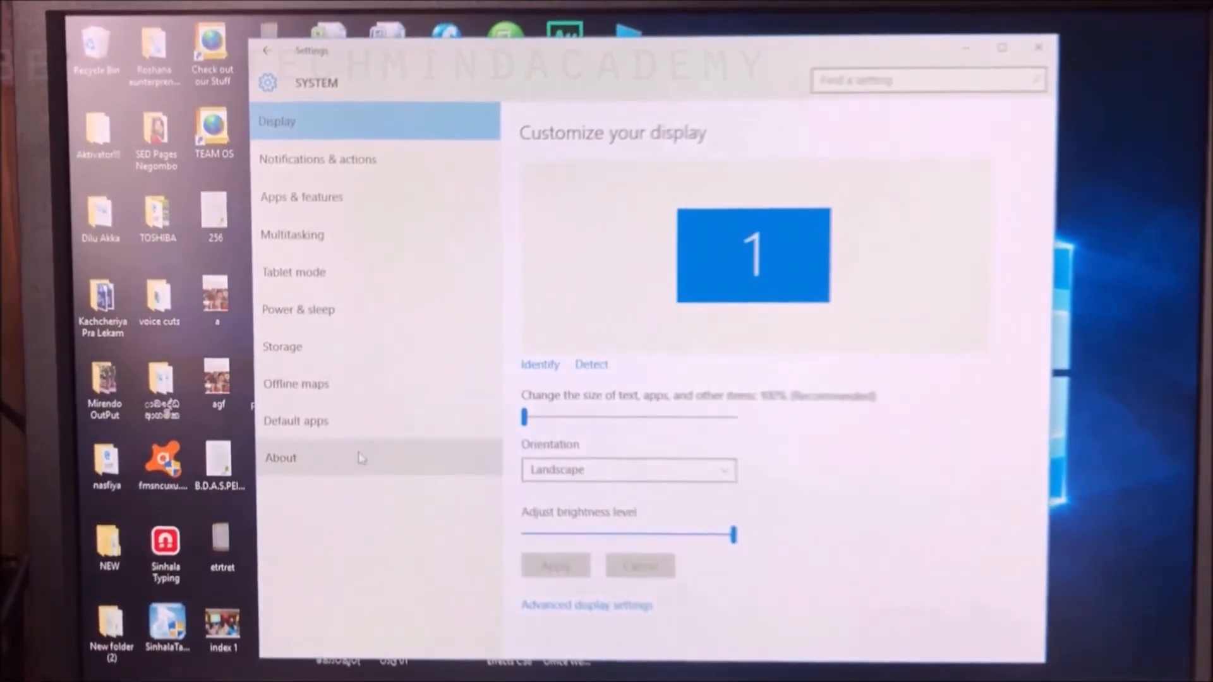
# Show the About page confirming Edition: Windows 10 Pro, version 1511.
pyautogui.click(281, 457)
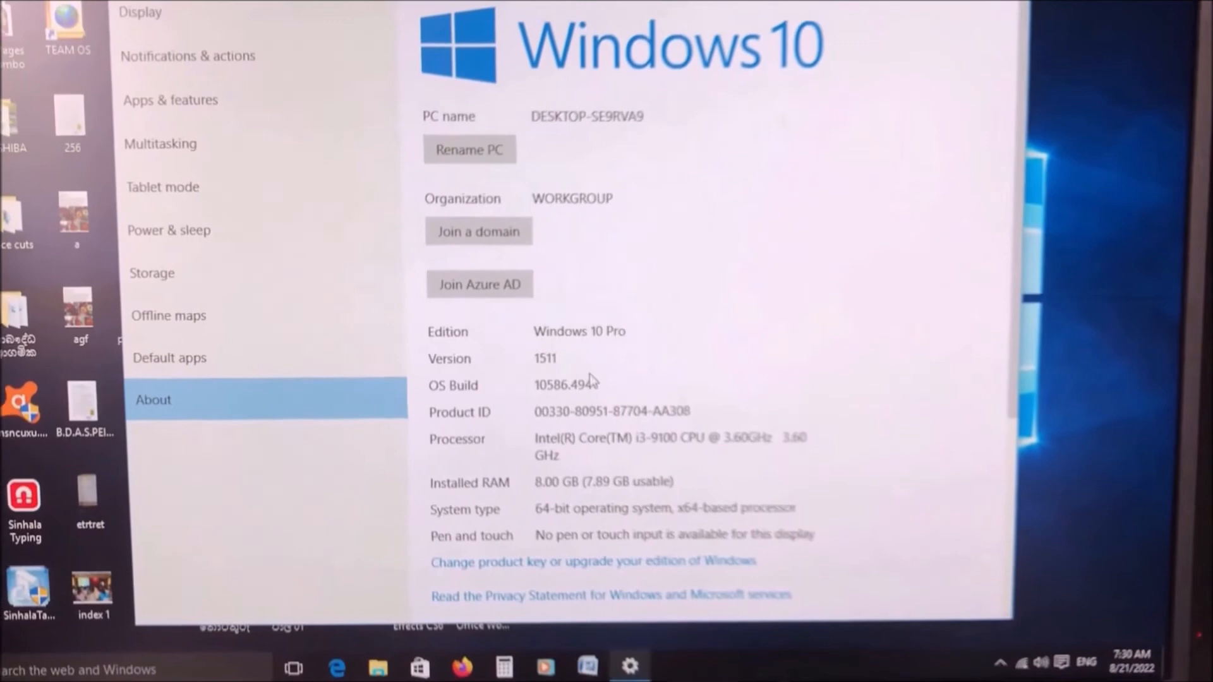
pyautogui.scroll(-3)
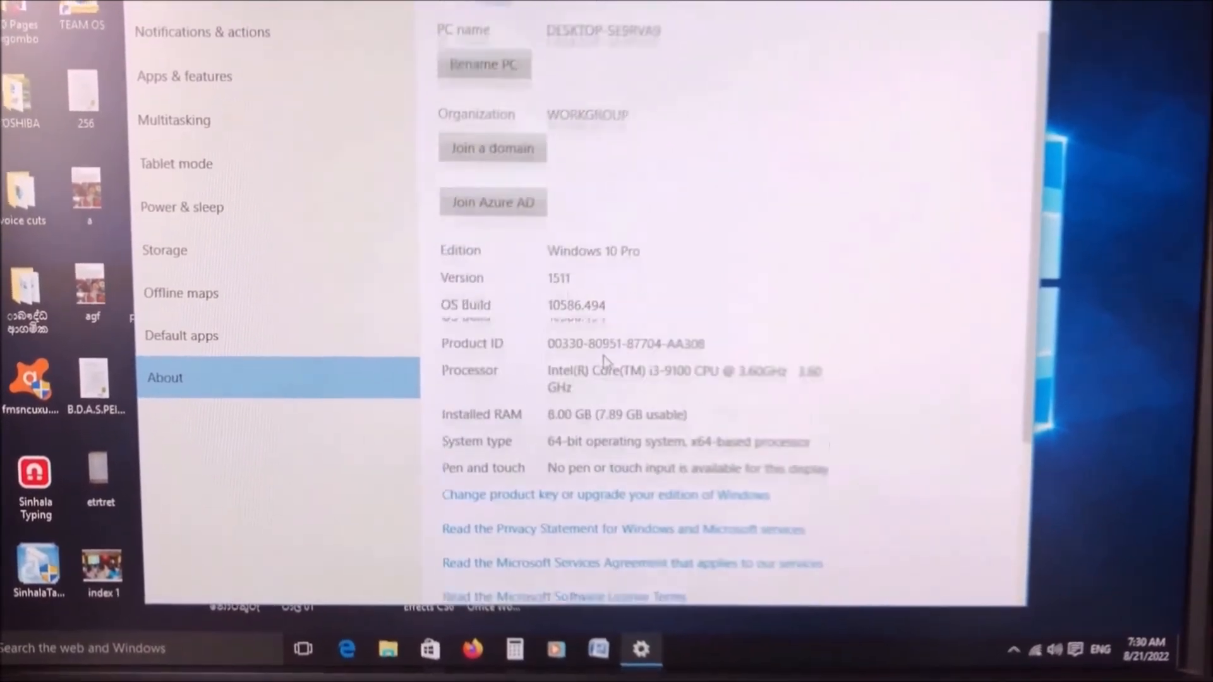
pyautogui.scroll(3)
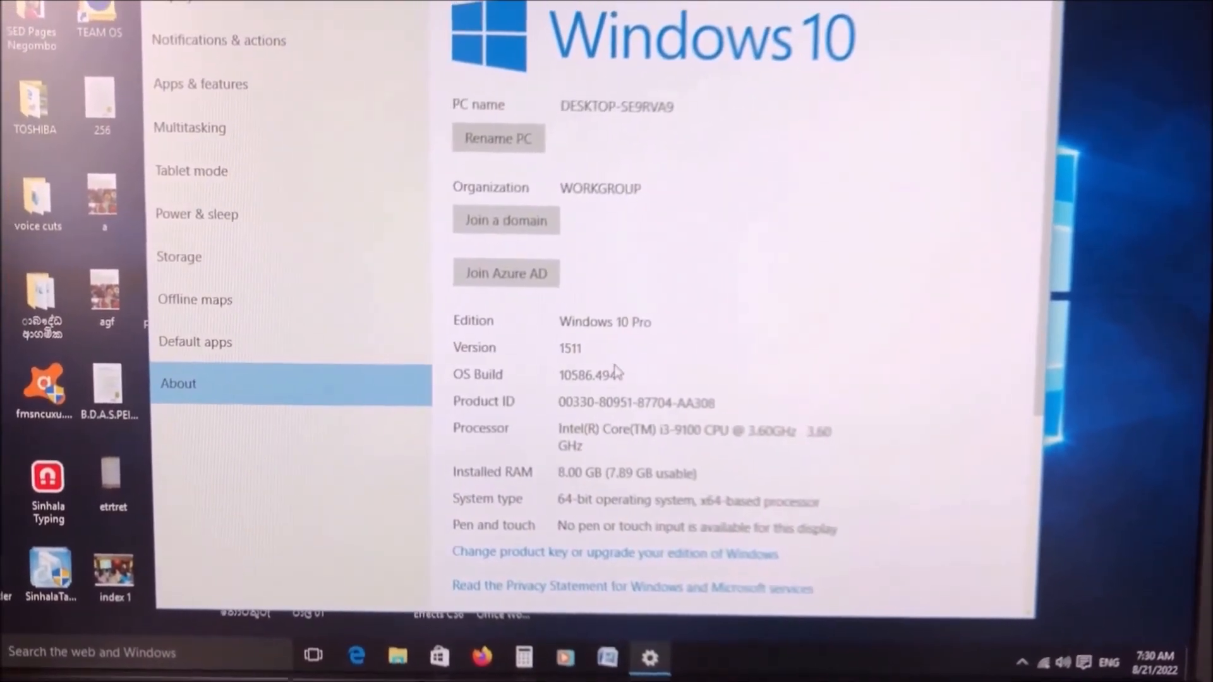